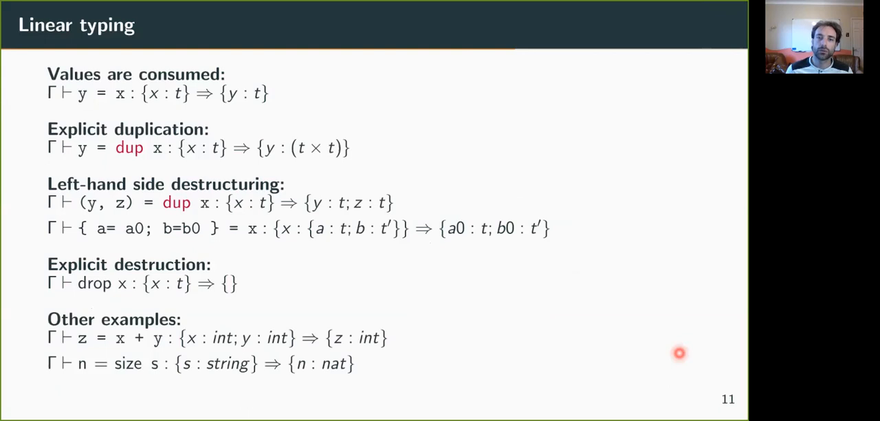
pyautogui.moveTo(635, 341)
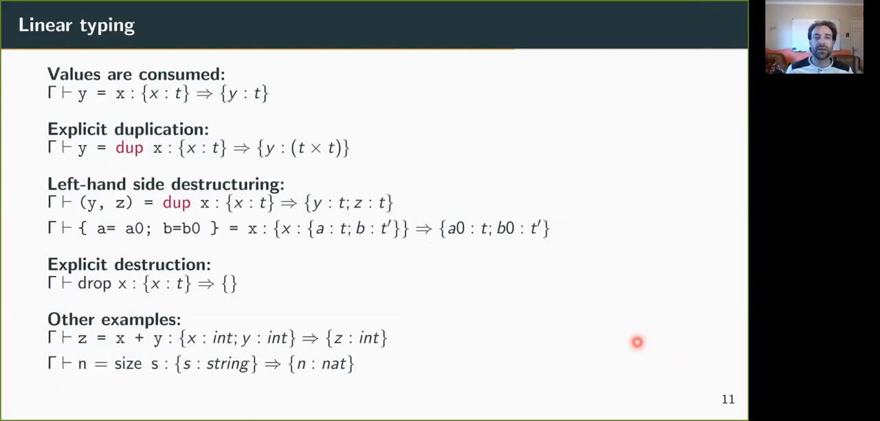
pyautogui.moveTo(107, 101)
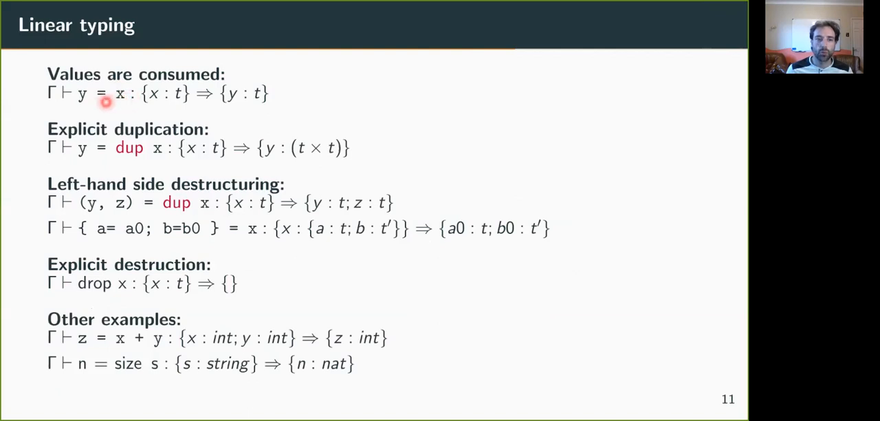
pyautogui.moveTo(158, 124)
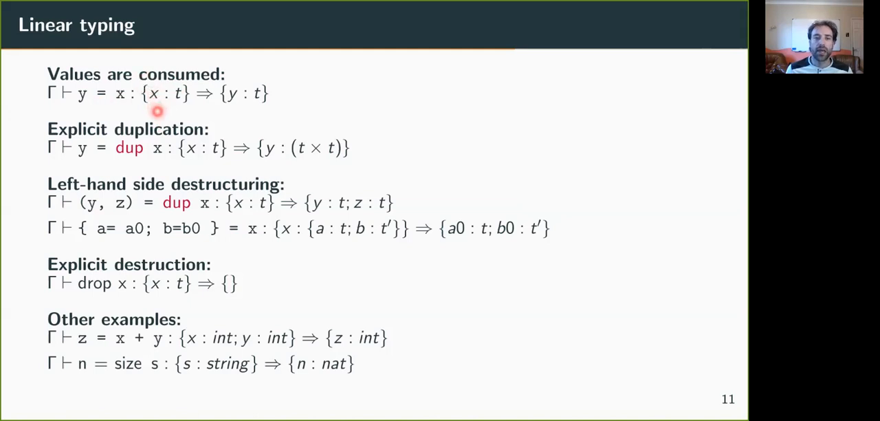
pyautogui.moveTo(227, 107)
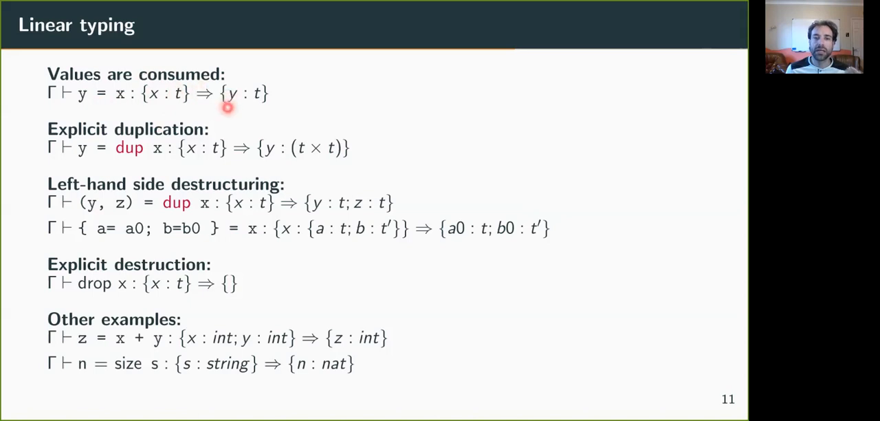
pyautogui.moveTo(233, 110)
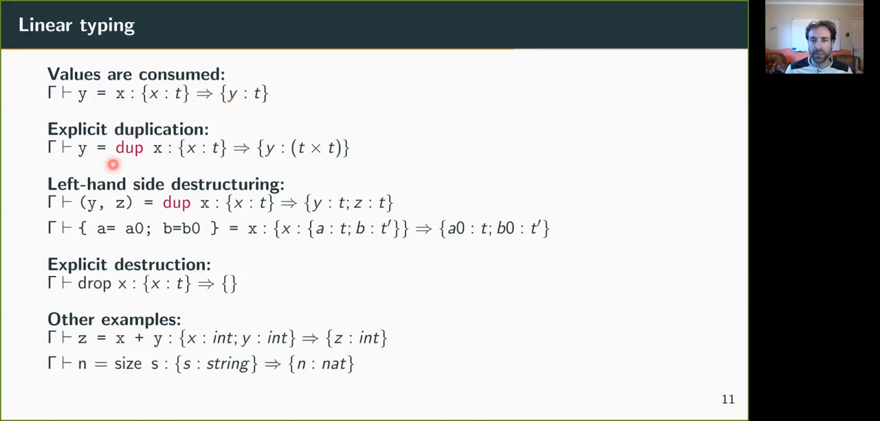
pyautogui.moveTo(136, 170)
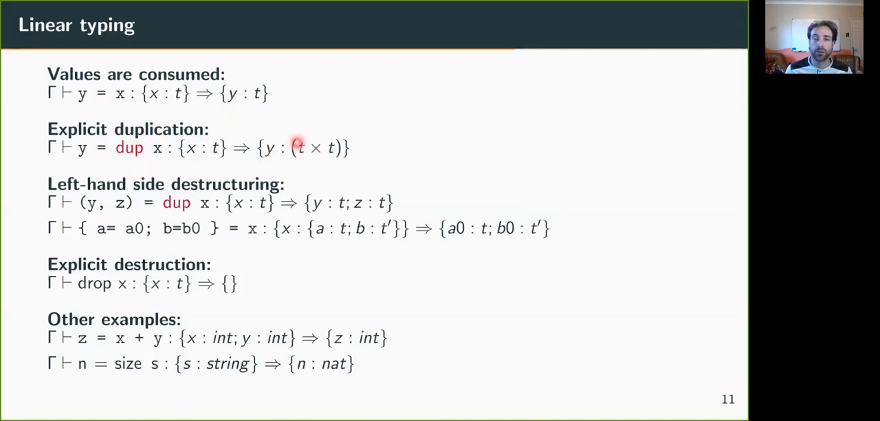
pyautogui.moveTo(126, 212)
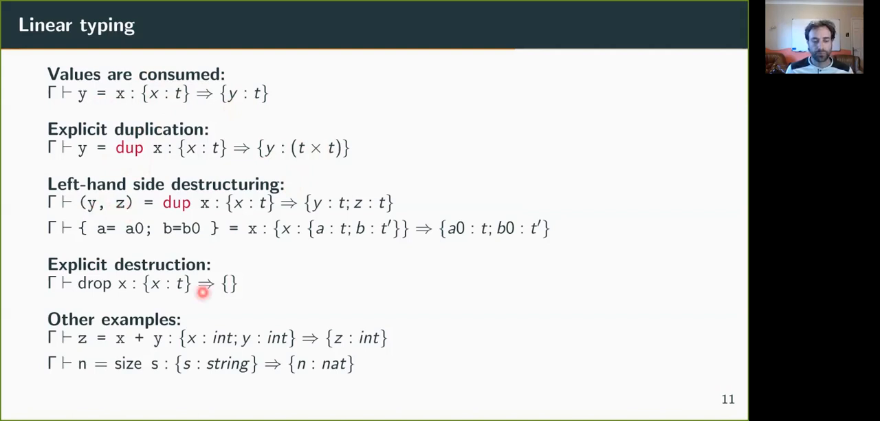
pyautogui.moveTo(112, 291)
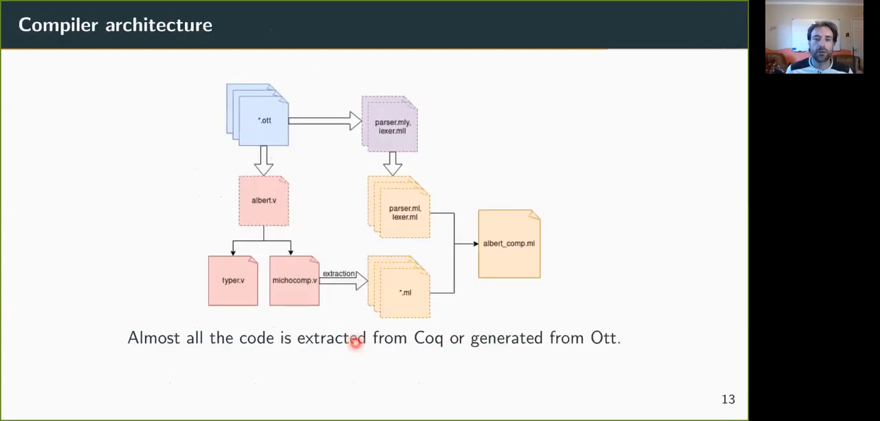
pyautogui.moveTo(283, 106)
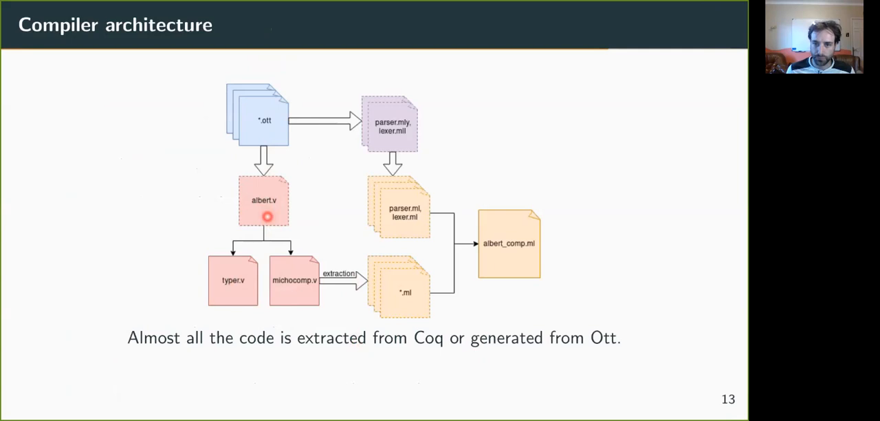
pyautogui.moveTo(291, 281)
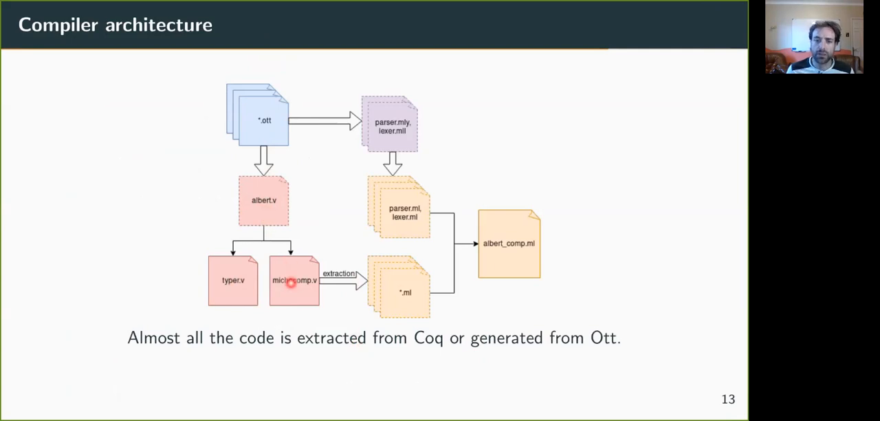